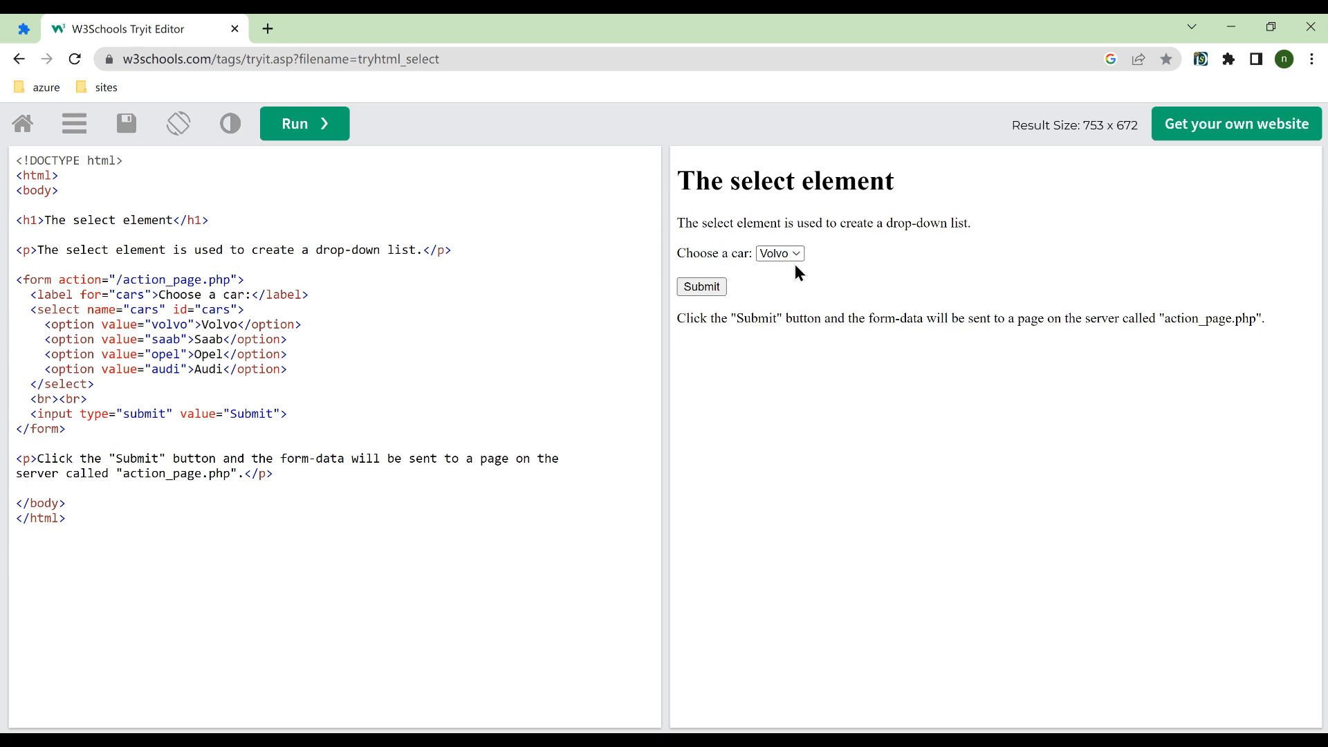
Step: Peek at the car choices on the w3schools select demo, then bring up the scraper's recipe list
left_click(780, 253)
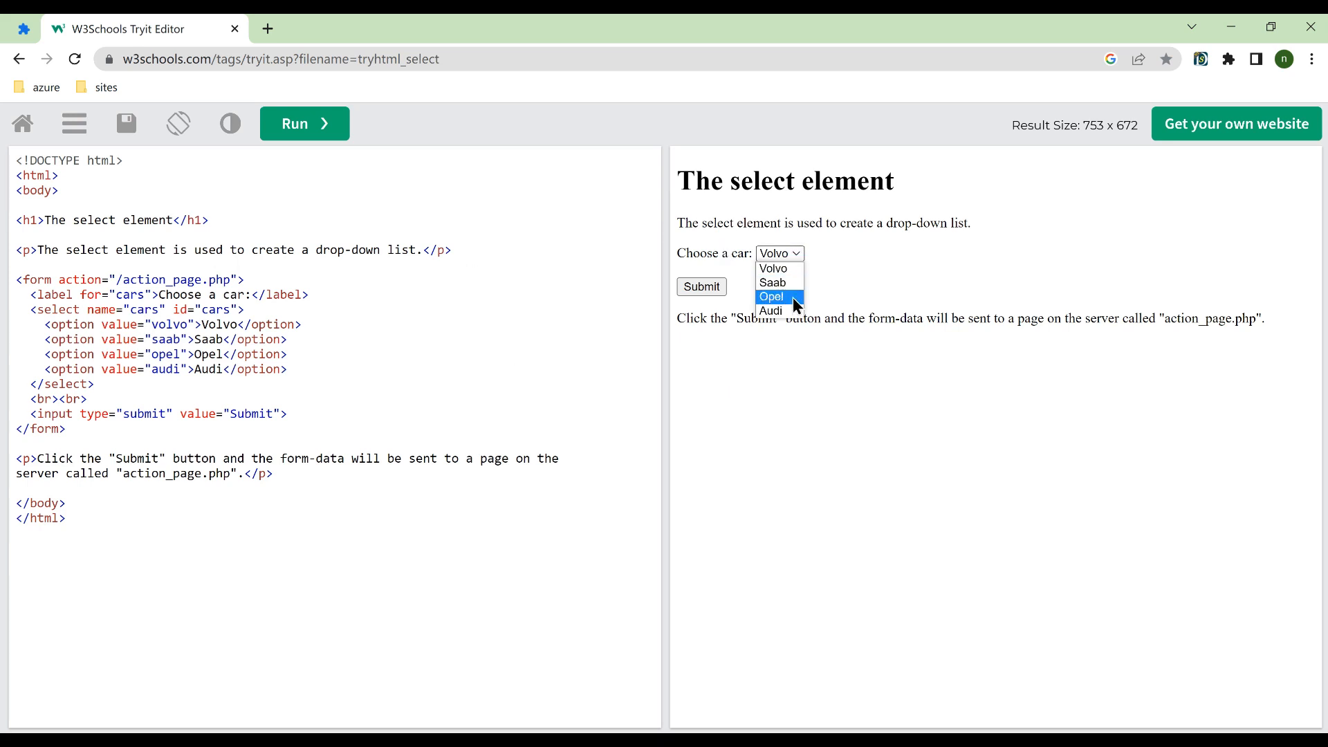
left_click(875, 398)
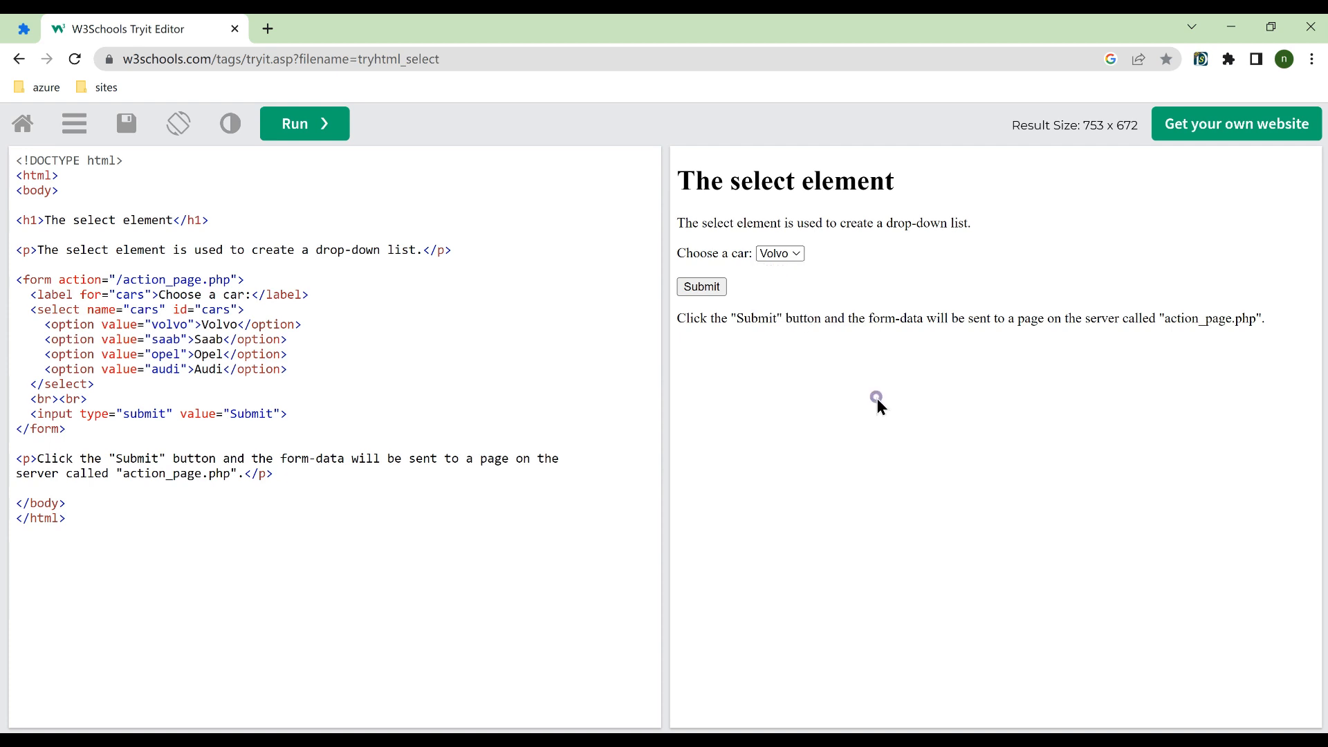
mouse_move(1175, 156)
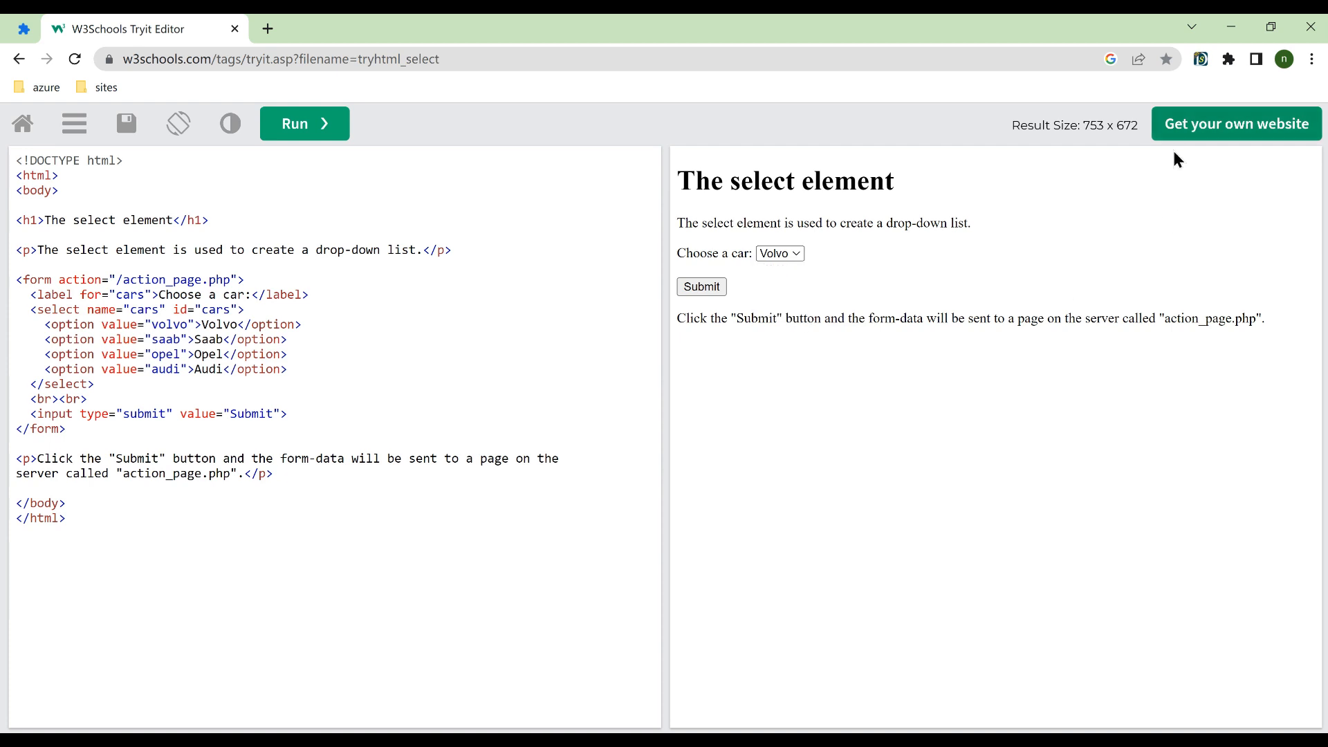
left_click(1200, 58)
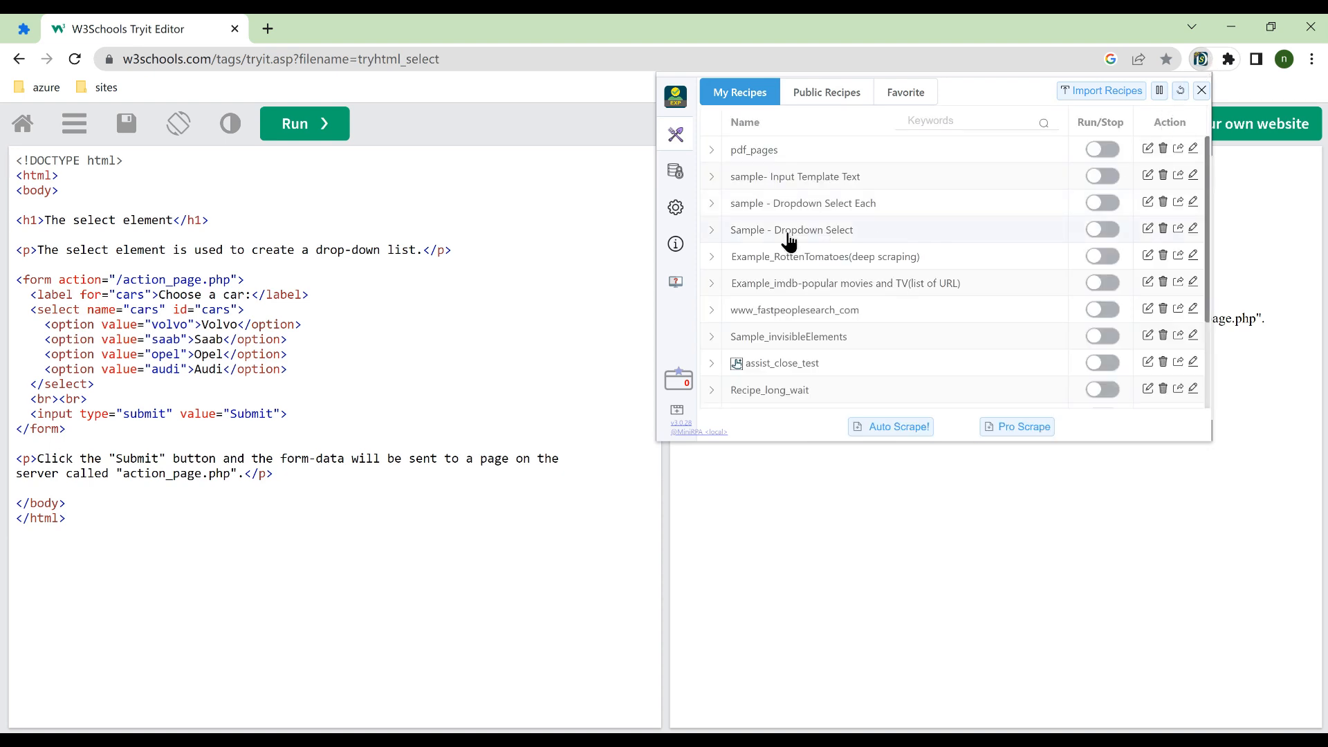
mouse_move(921, 218)
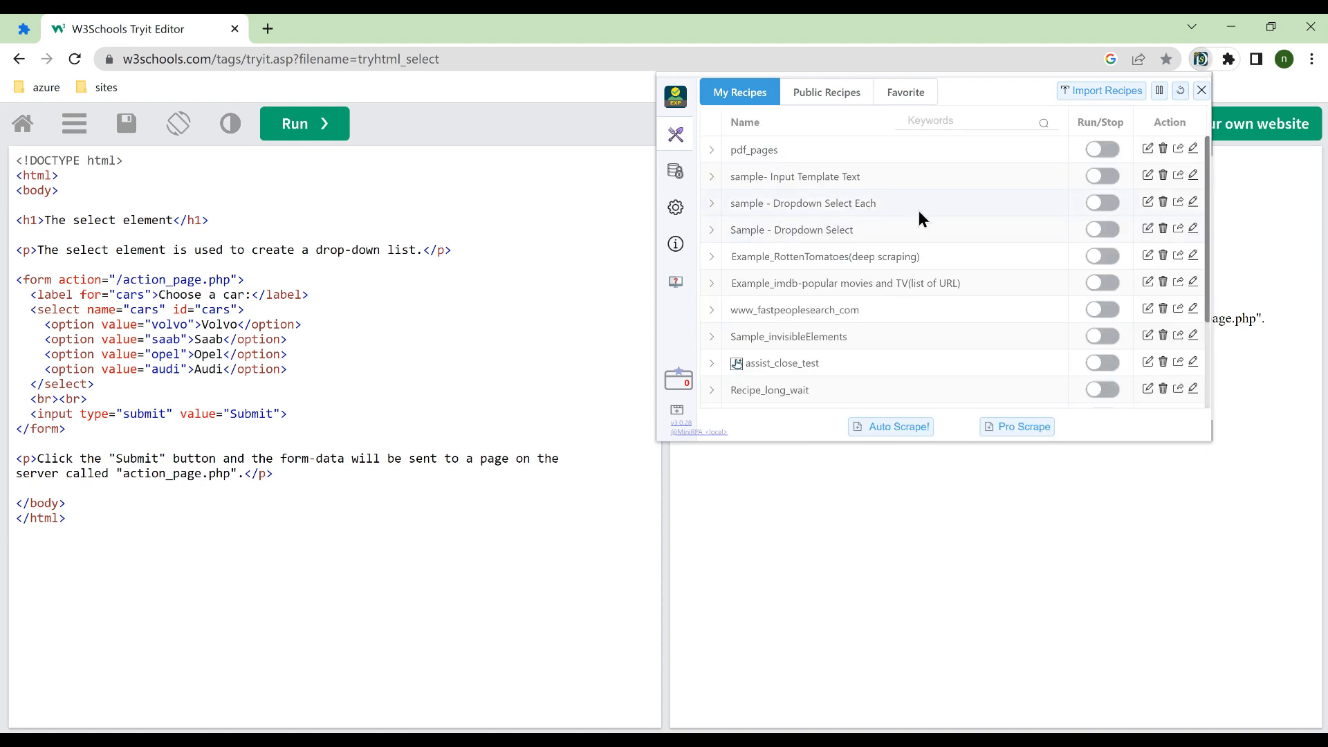
Step: Launch a run of 'sample - Dropdown Select Each' with Start from set to 3
left_click(1101, 201)
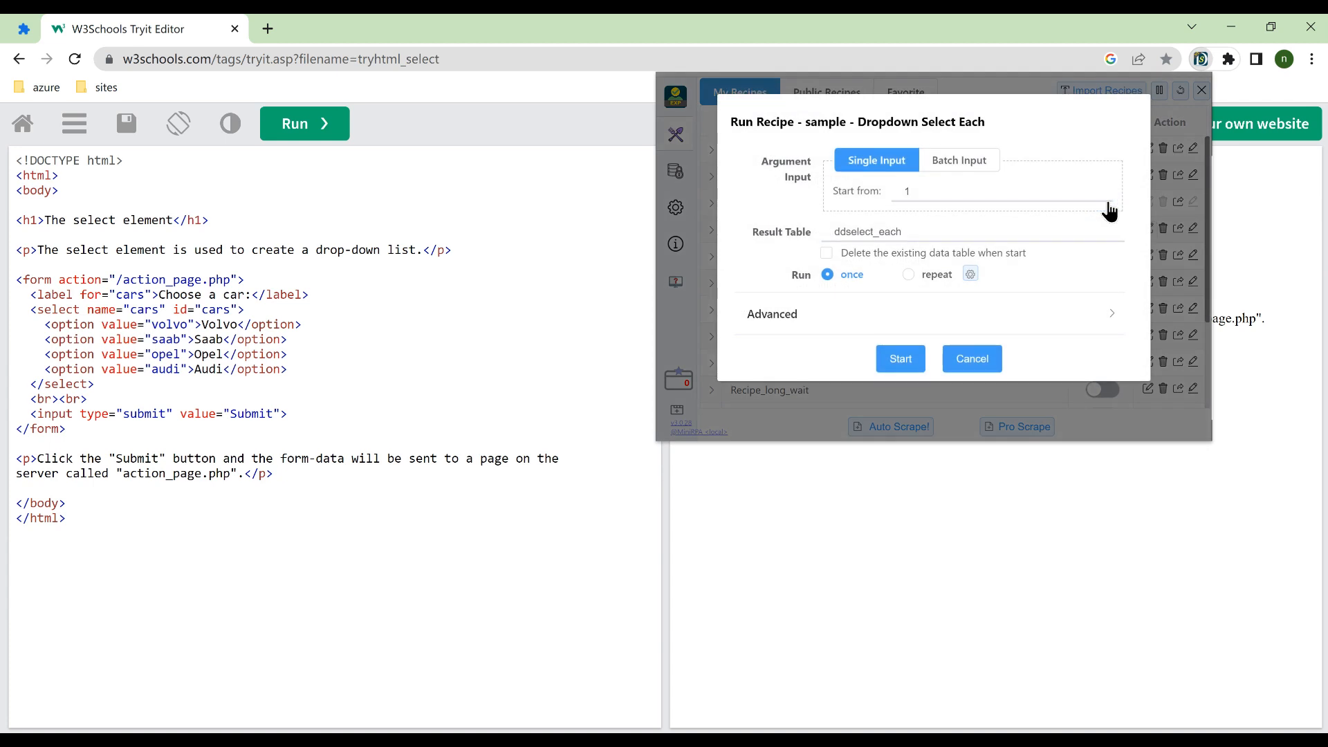
left_click(903, 191)
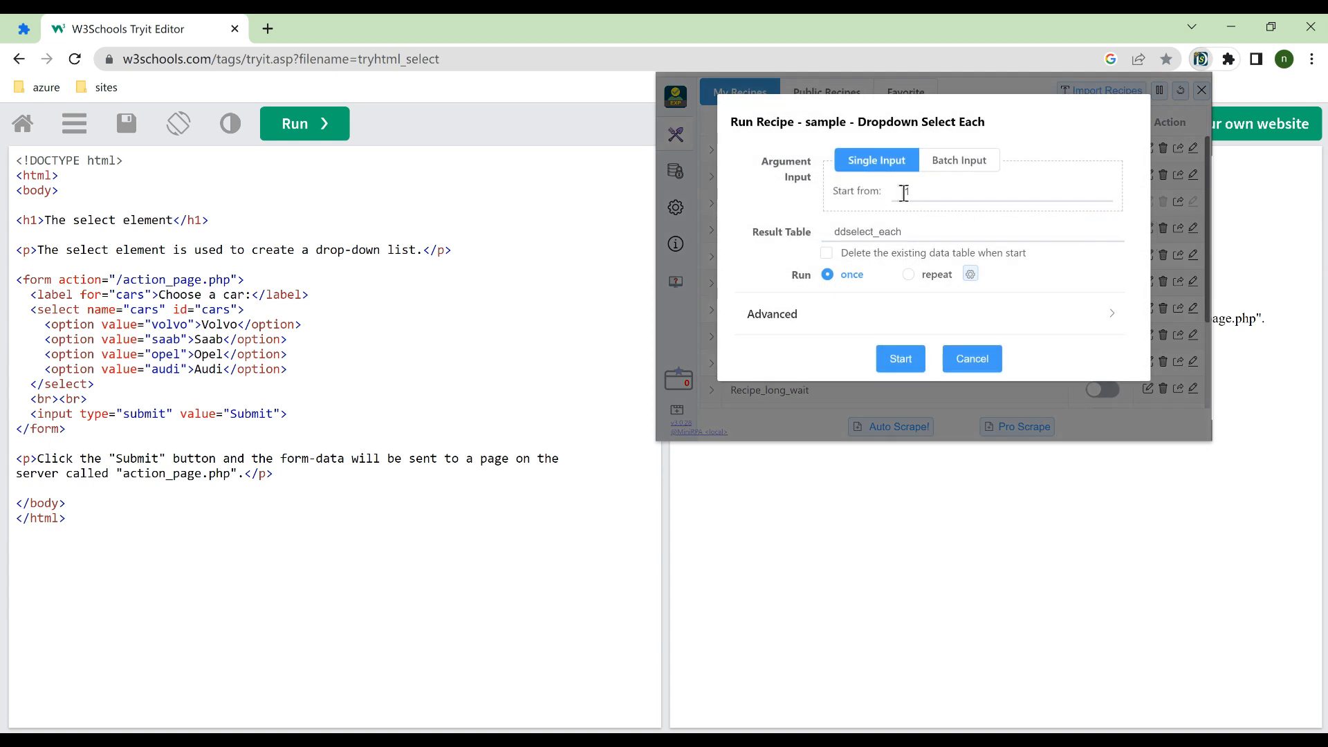
type("3")
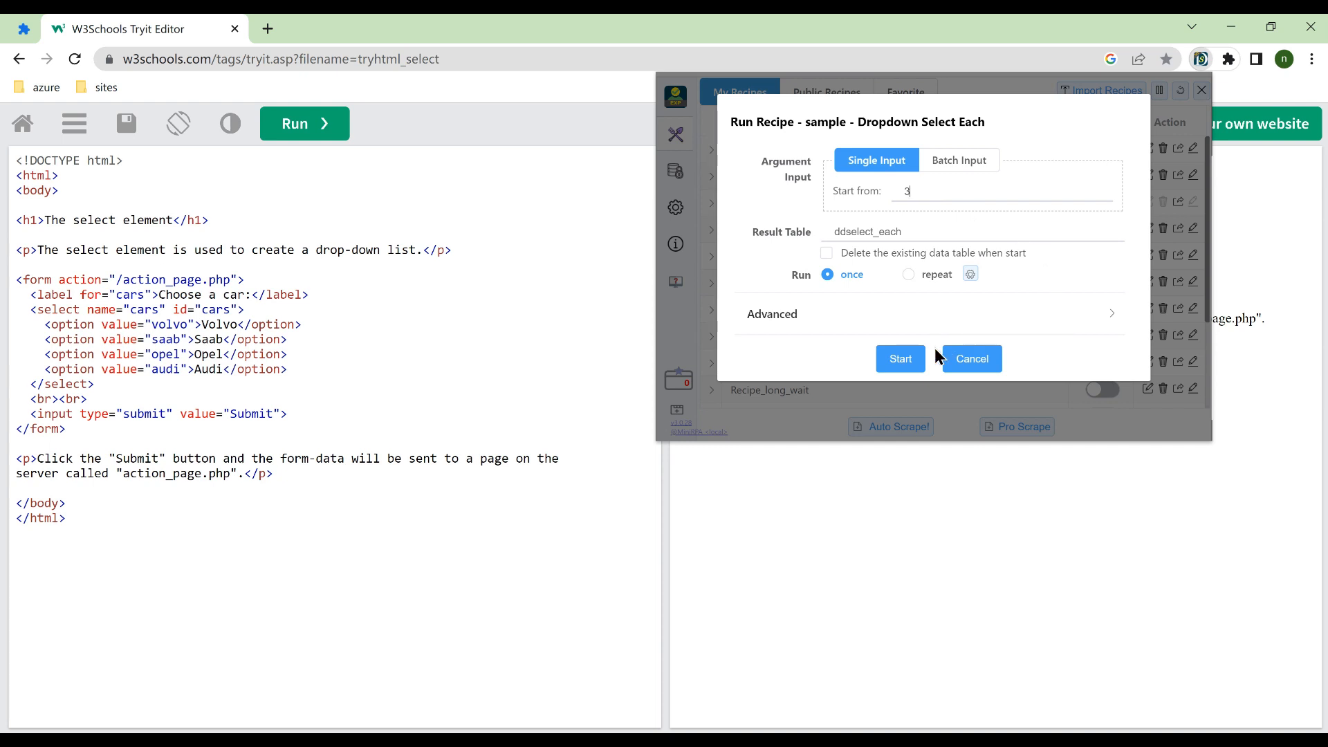
left_click(900, 358)
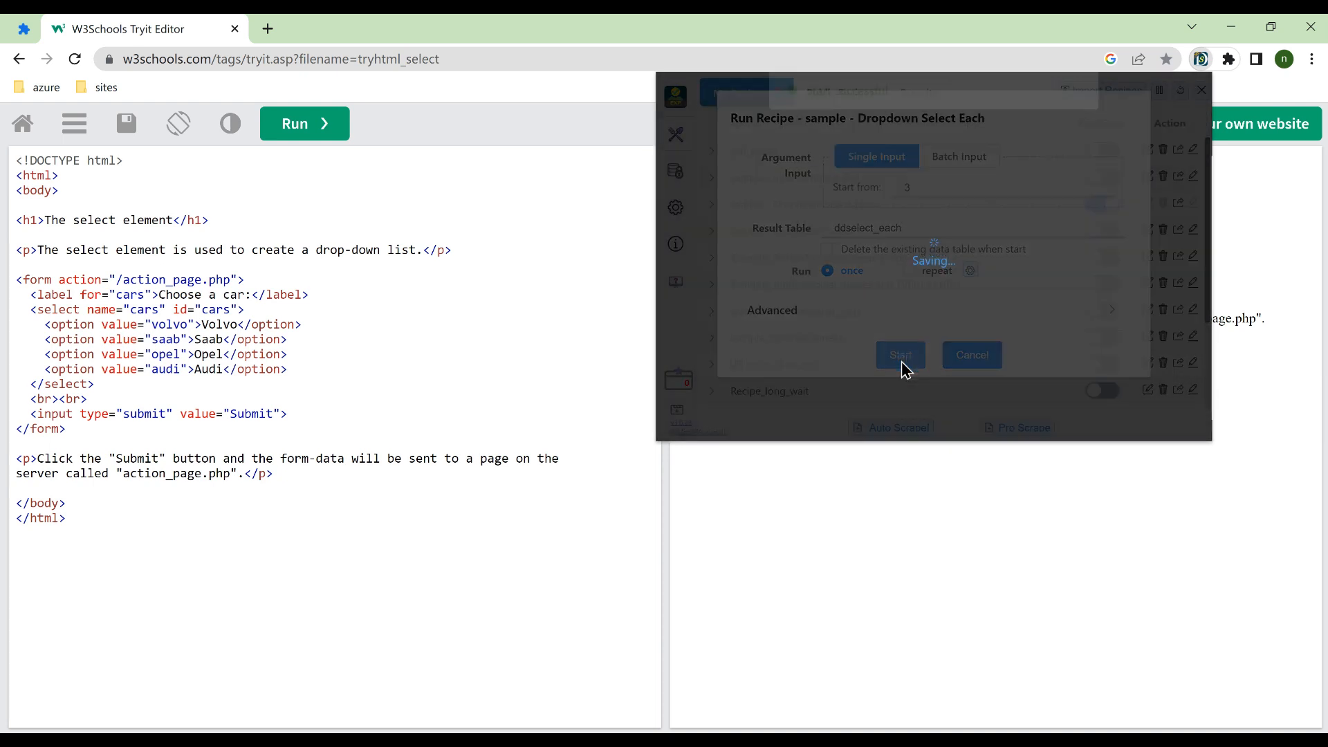
Step: Let the working window pick Opel on the demo page, then return to My Recipes
left_click(900, 354)
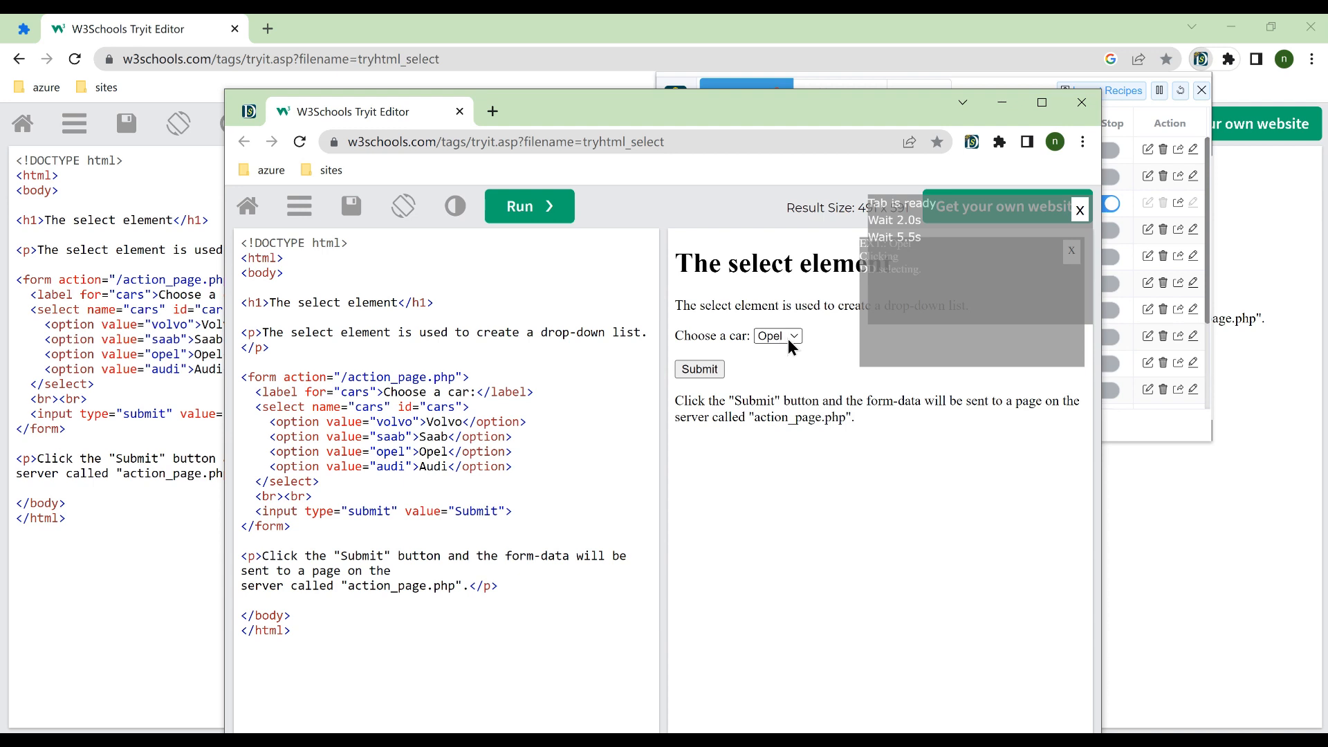
left_click(777, 336)
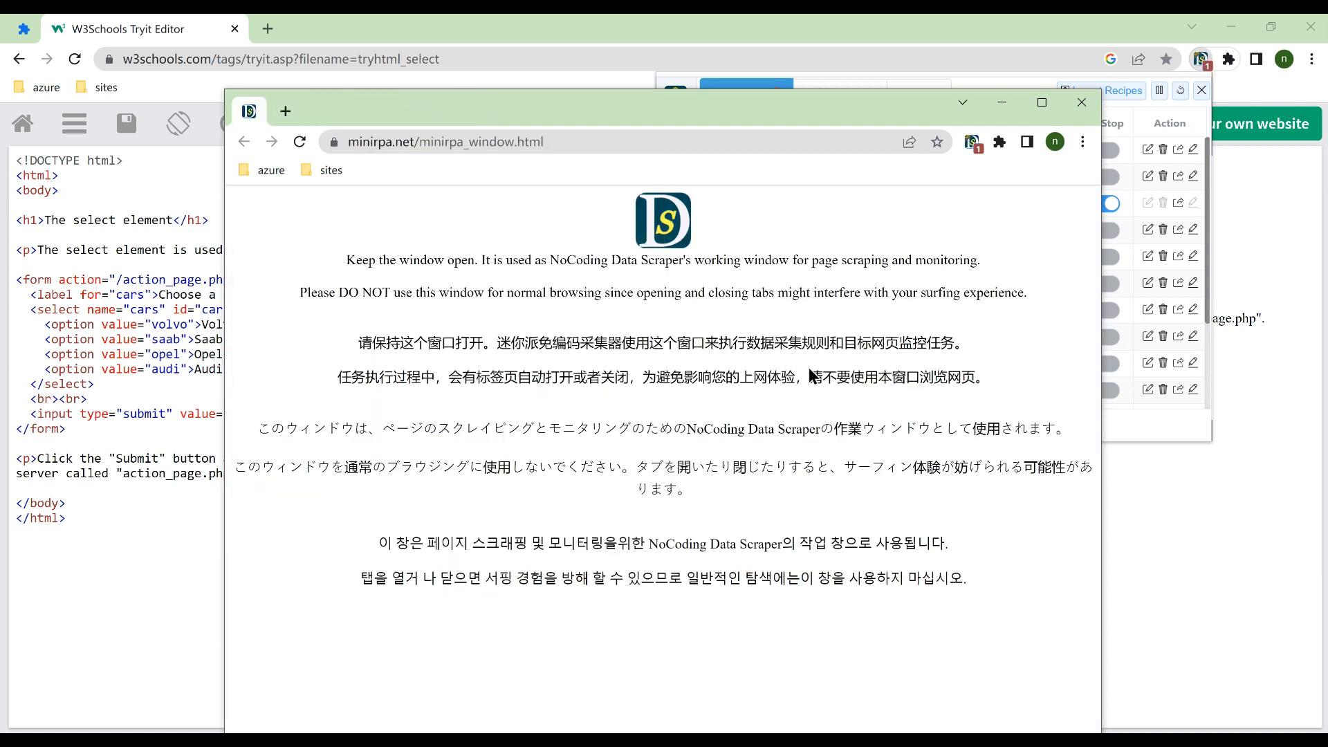
left_click(1081, 102)
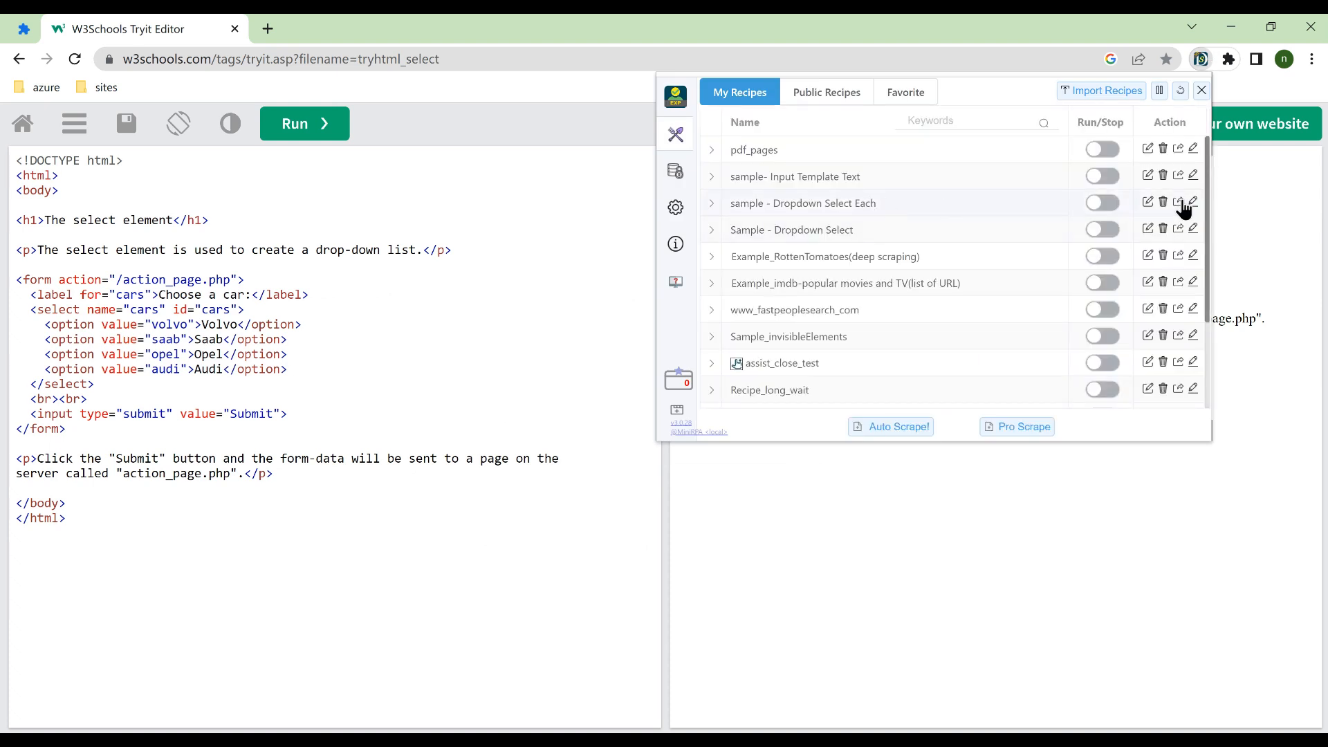
Step: Edit the Dropdown Select Each recipe and review step 5's Target Element selector unchanged
left_click(1192, 202)
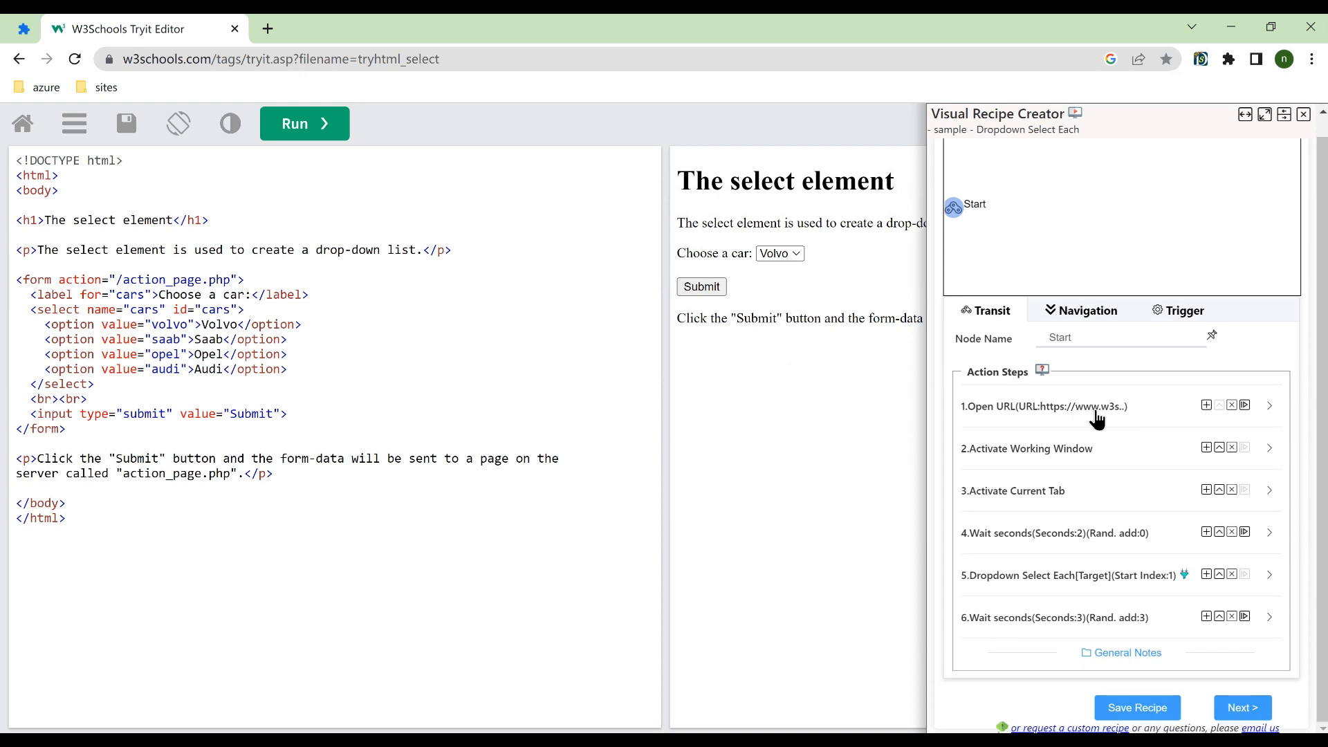
mouse_move(1123, 419)
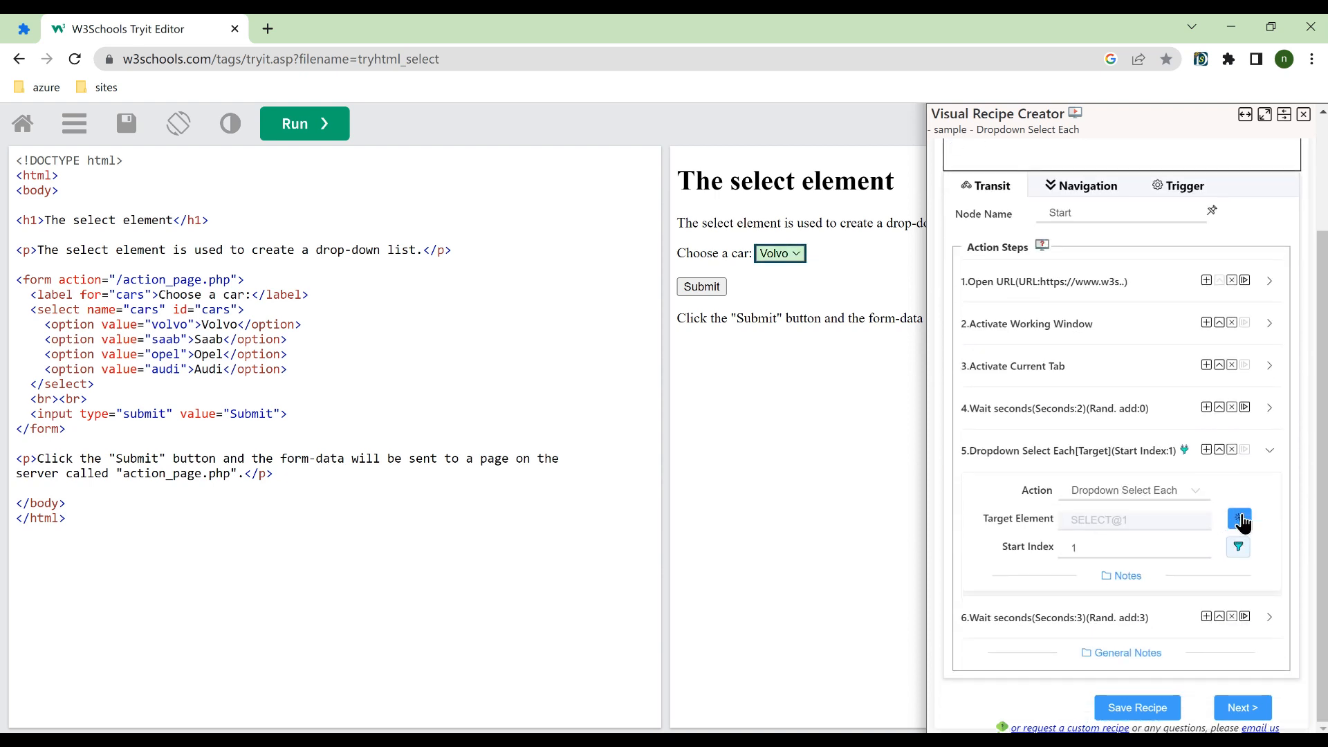
left_click(1238, 519)
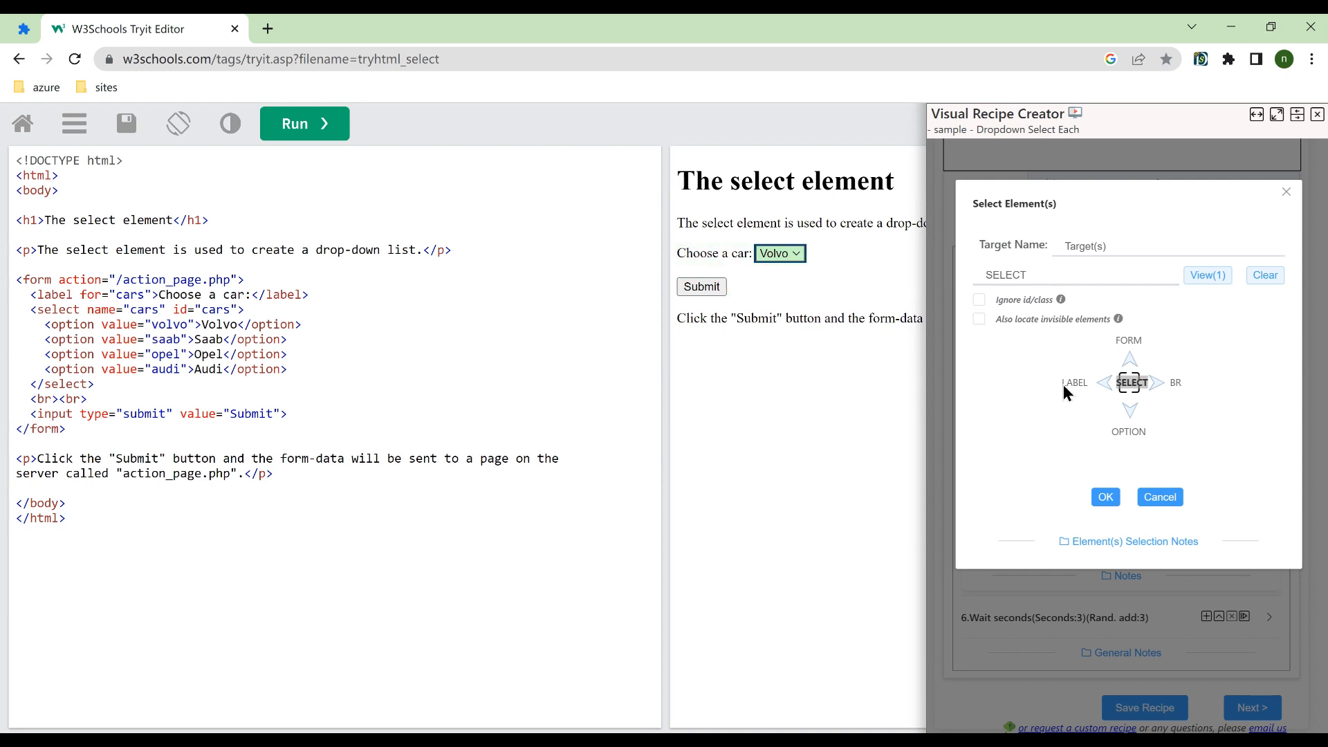
left_click(1105, 497)
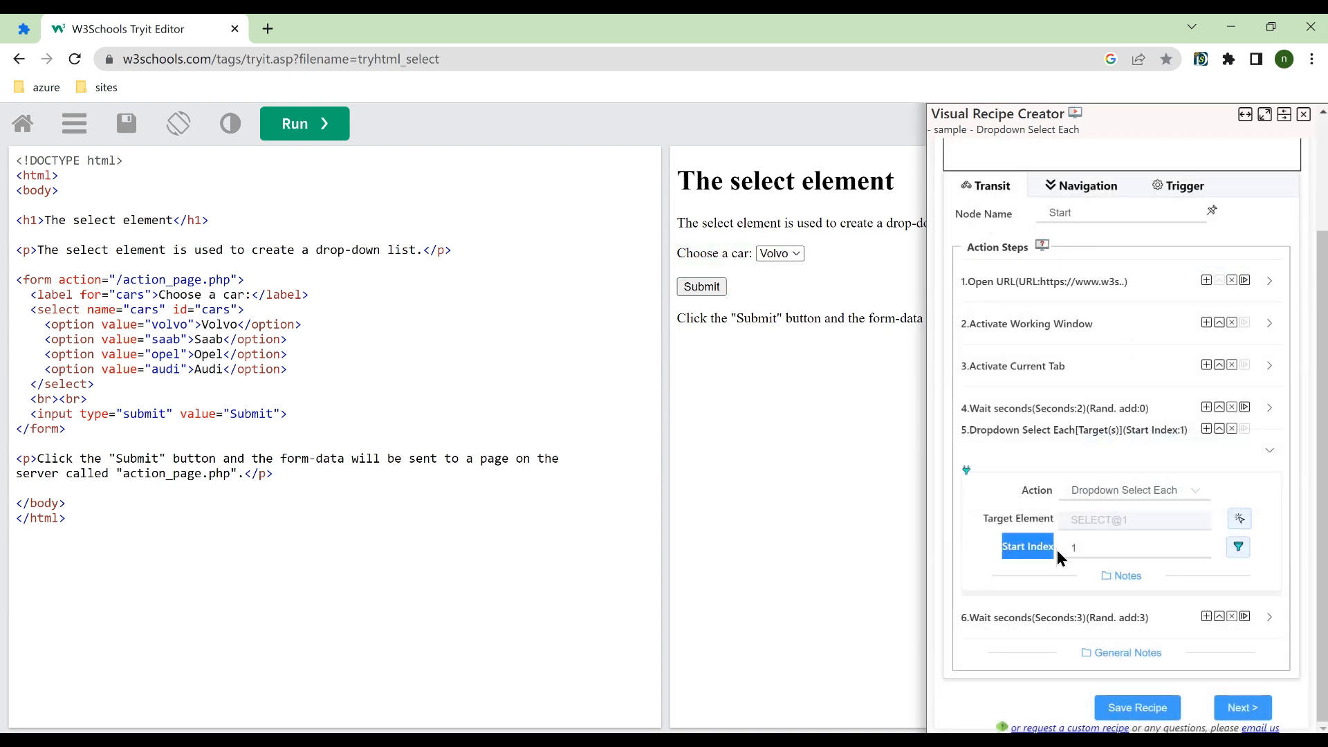
Step: Check the dropdown step's start index field in Visual Recipe Creator
left_click(1236, 546)
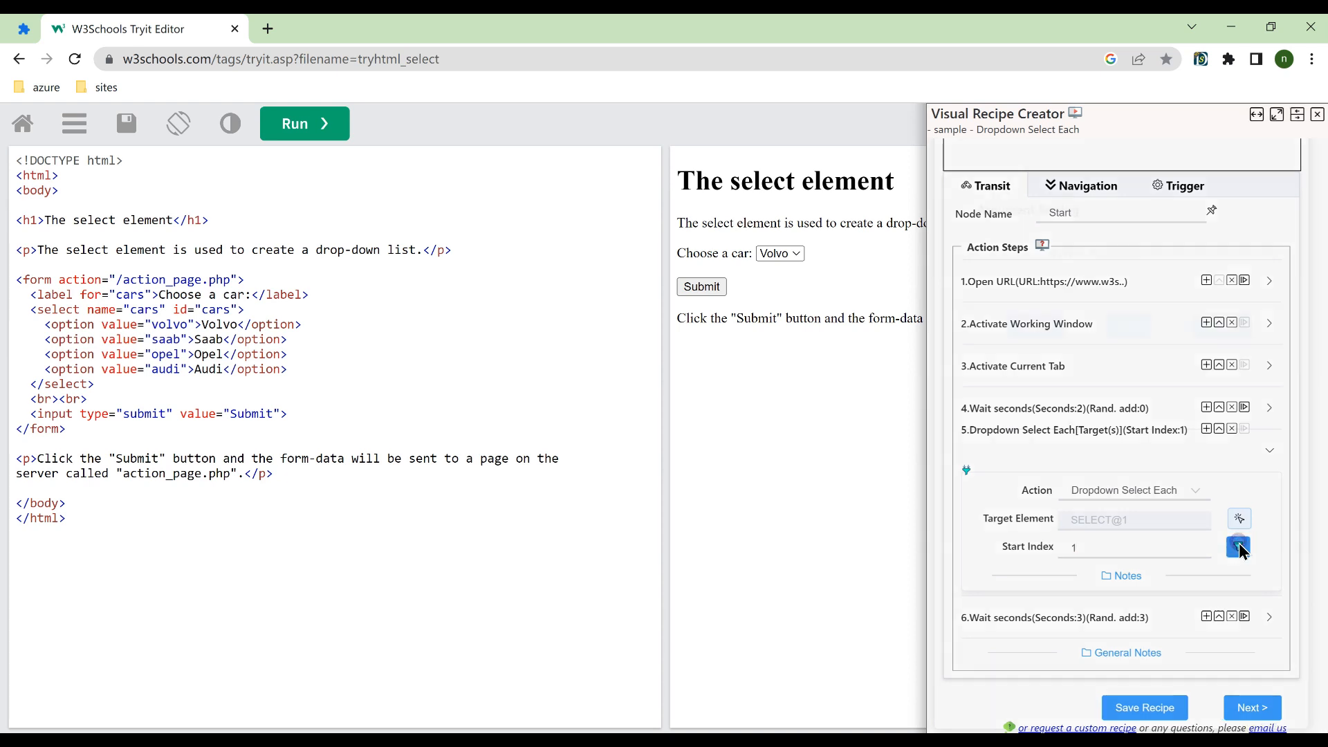
left_click(1238, 546)
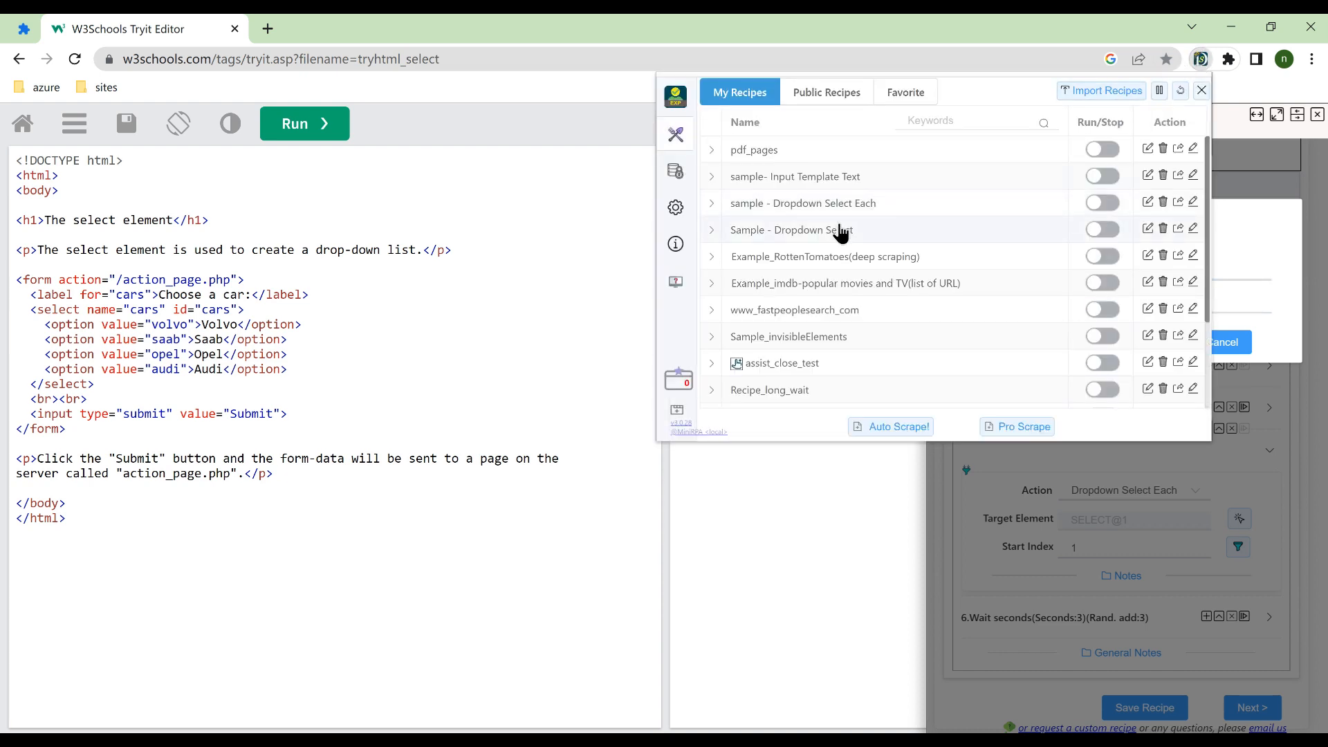
left_click(802, 230)
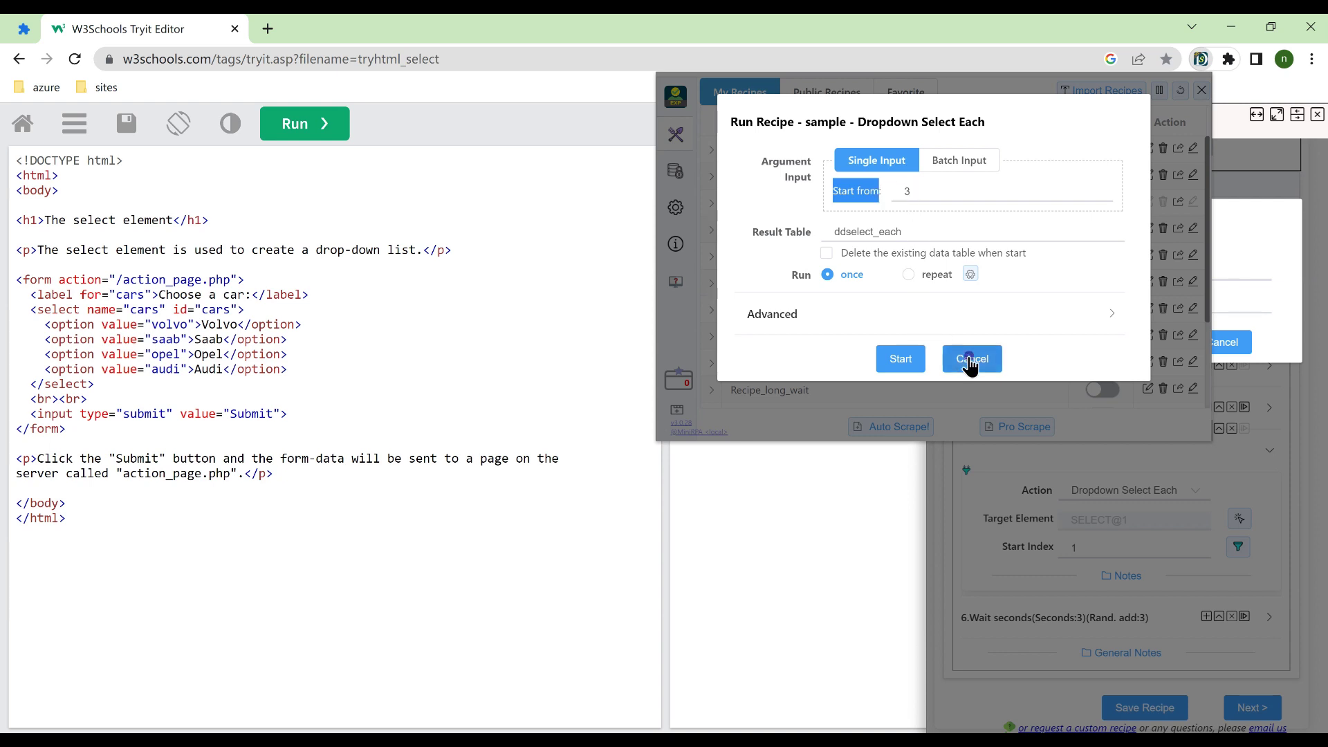
left_click(971, 358)
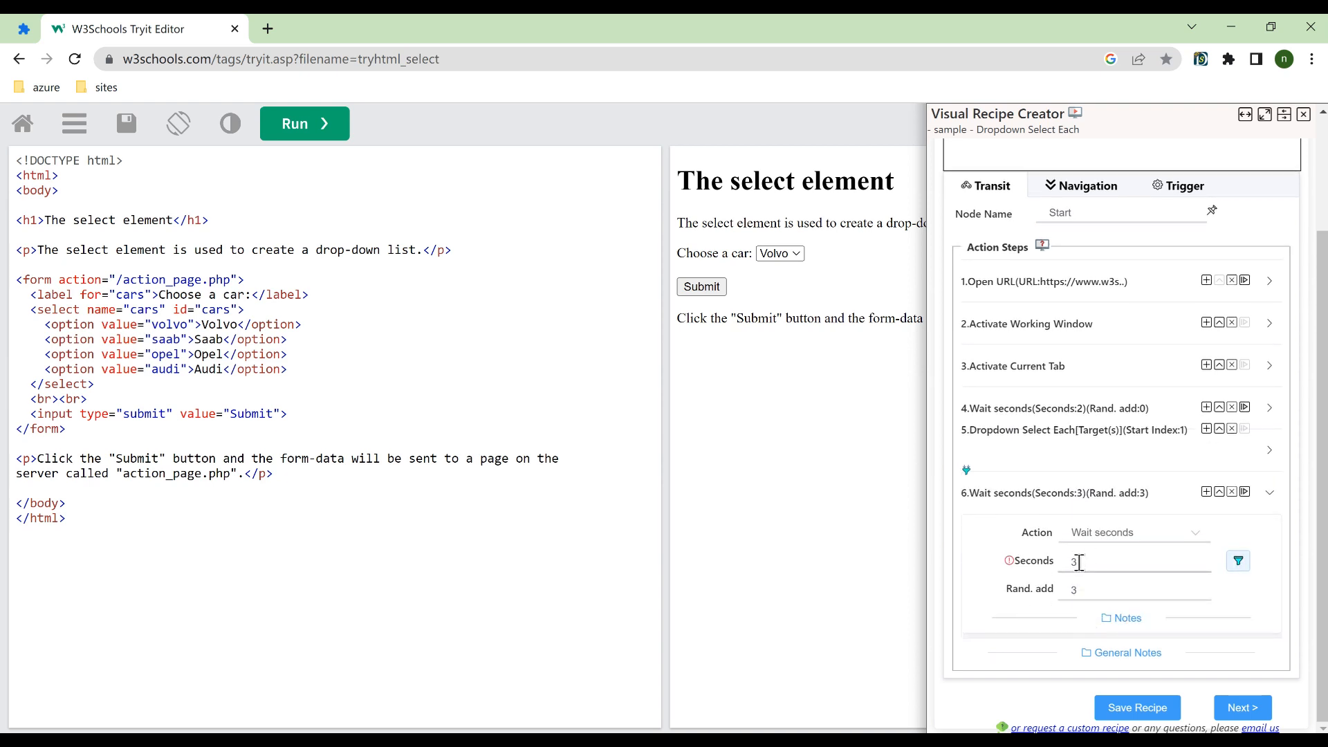
mouse_move(1090, 574)
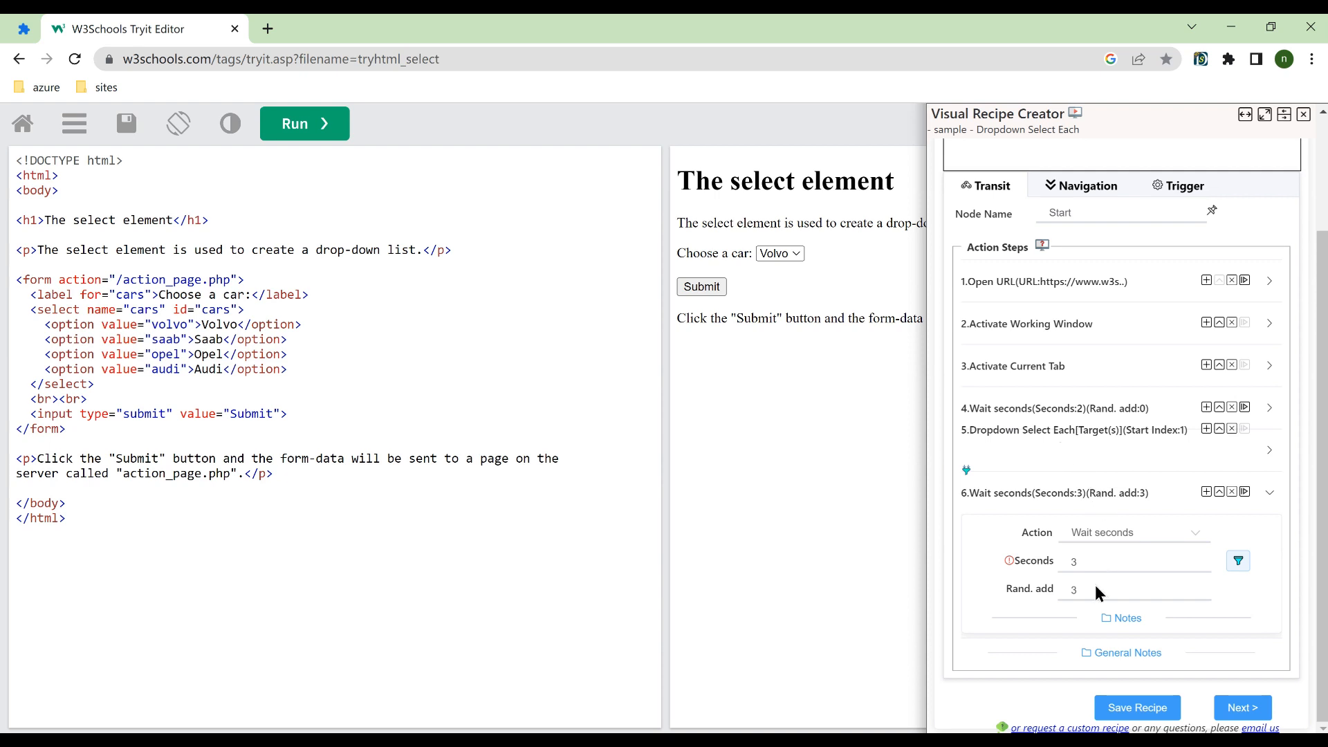
mouse_move(1037, 617)
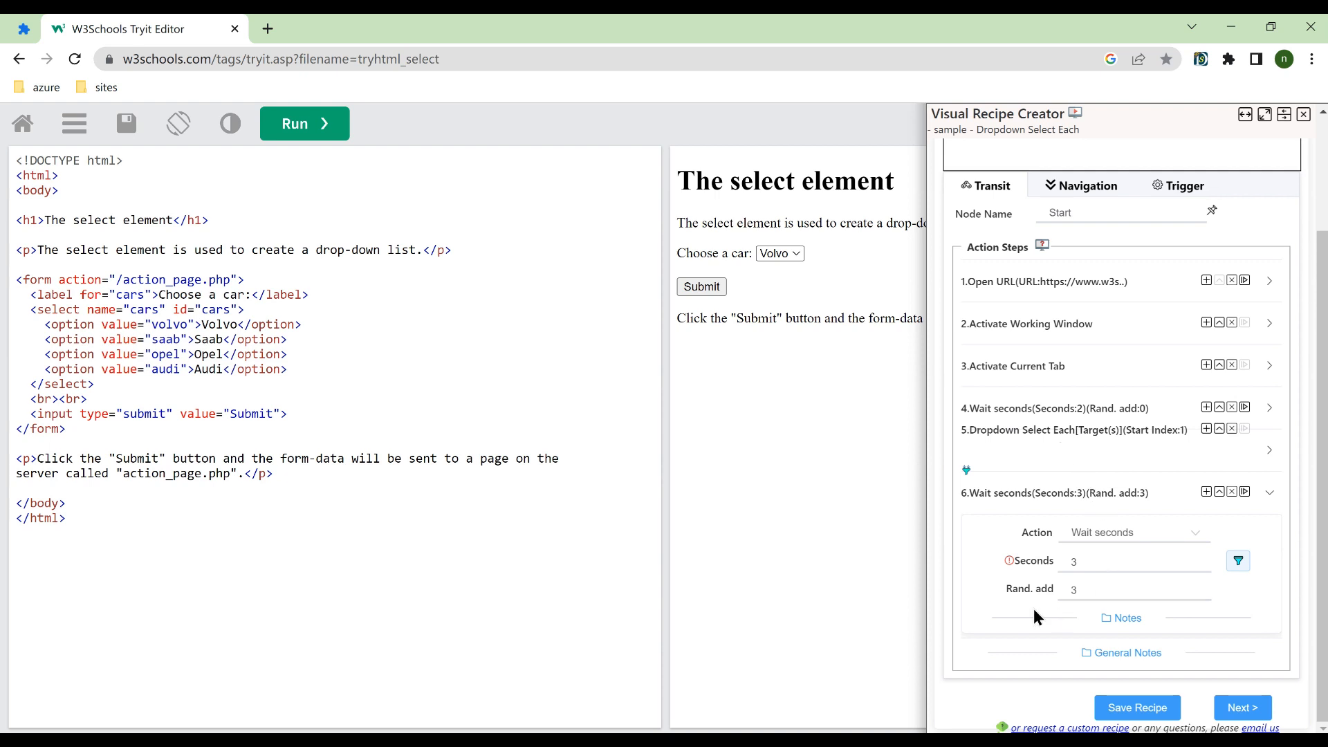